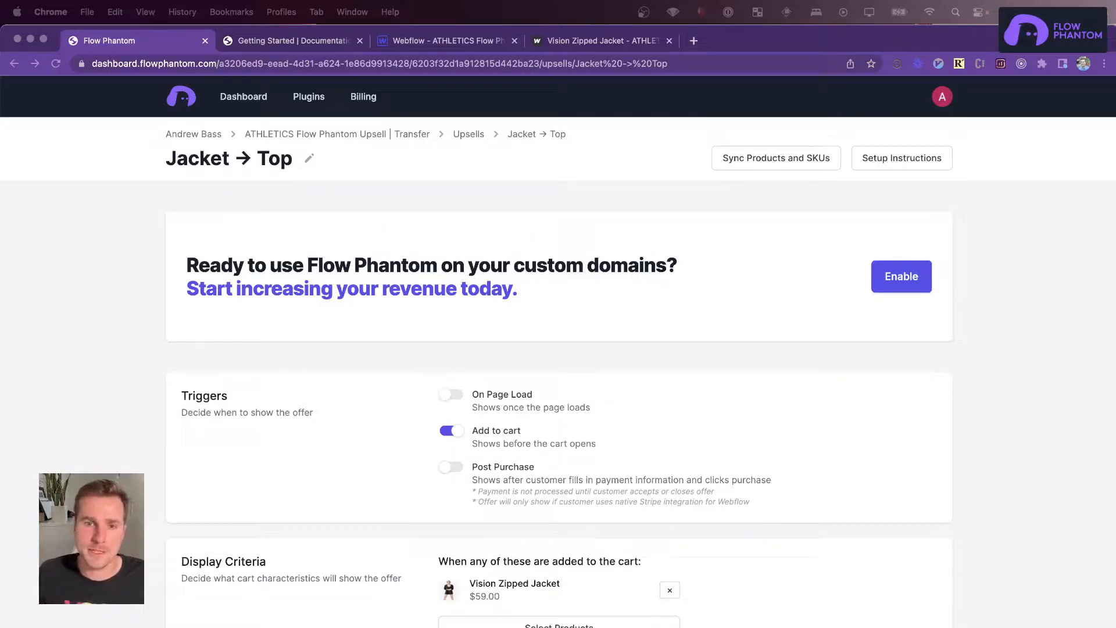
pyautogui.moveTo(537, 456)
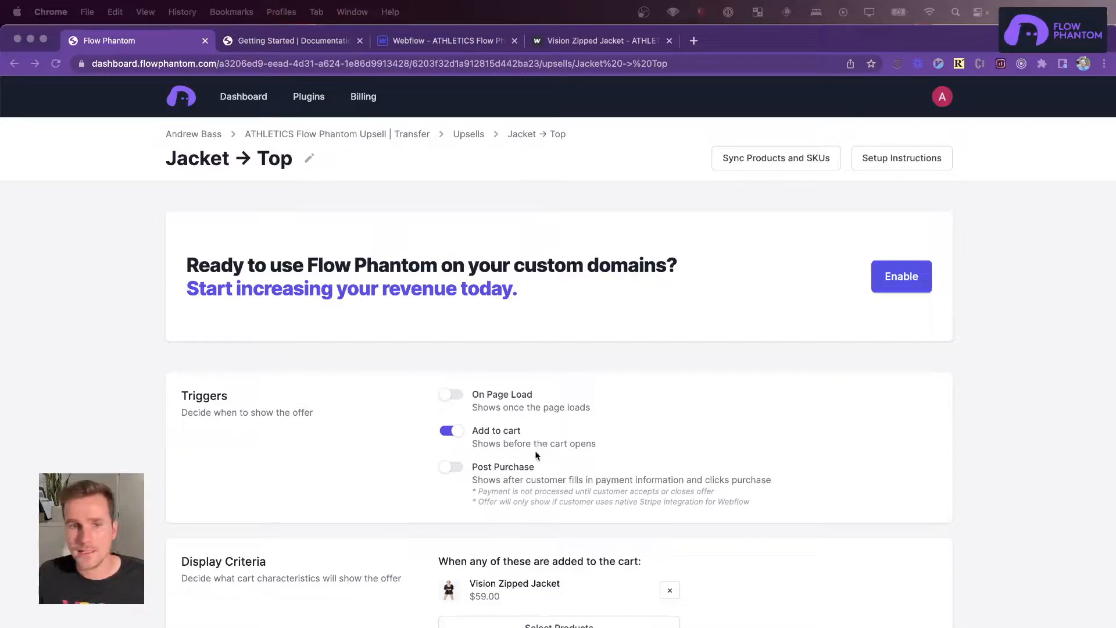
# Read through the Getting Started guide and go to the Flow Phantom Components page
pyautogui.scroll(-3)
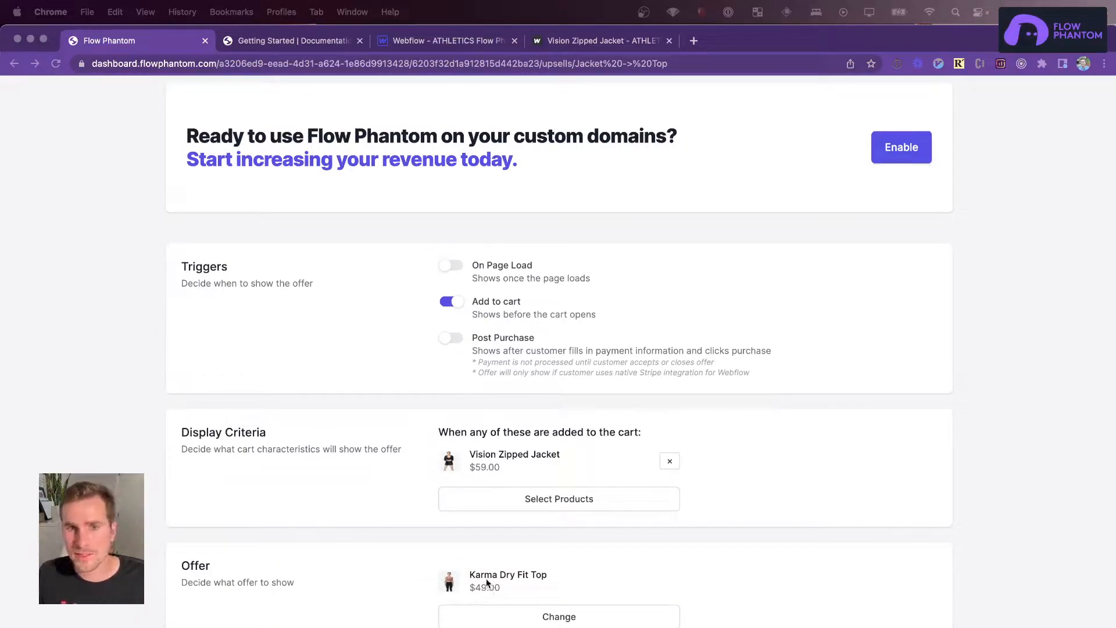
pyautogui.scroll(3)
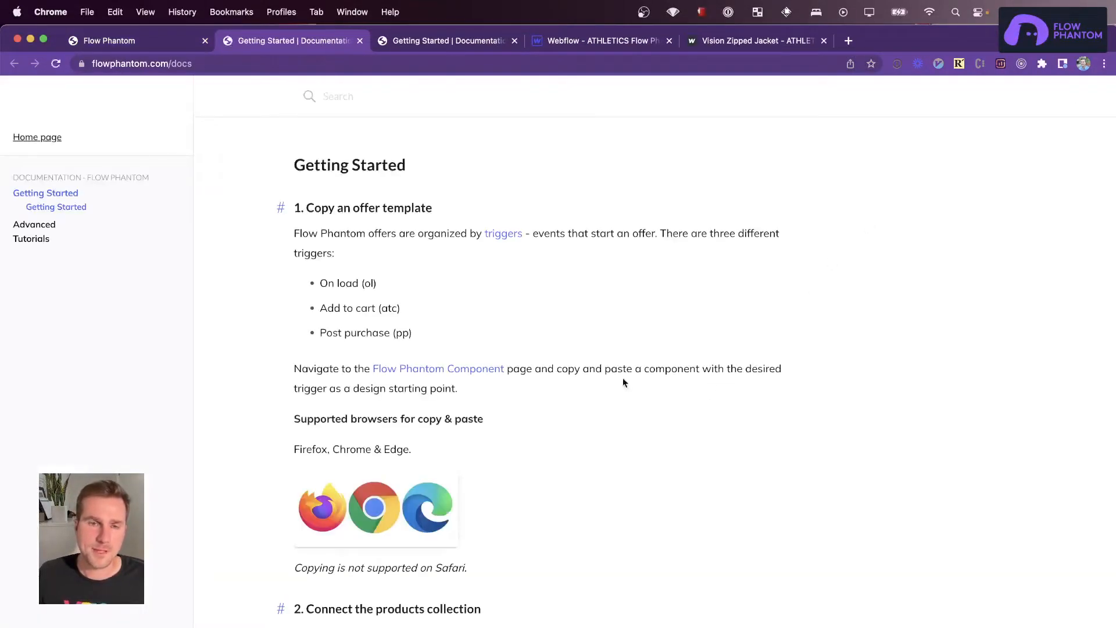
pyautogui.moveTo(572, 485)
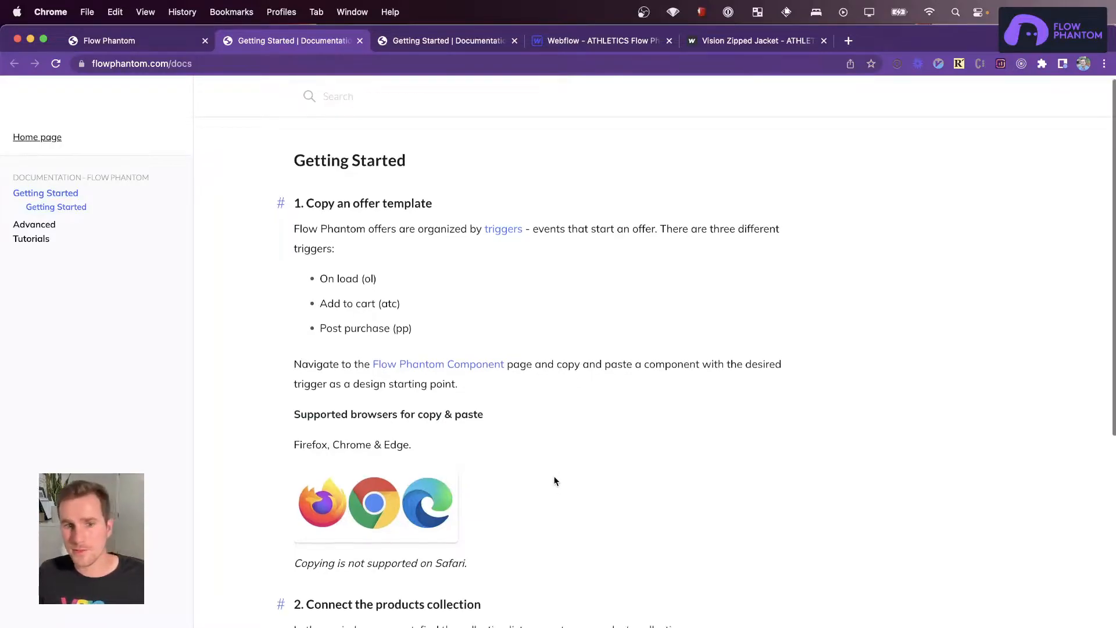
pyautogui.scroll(-3)
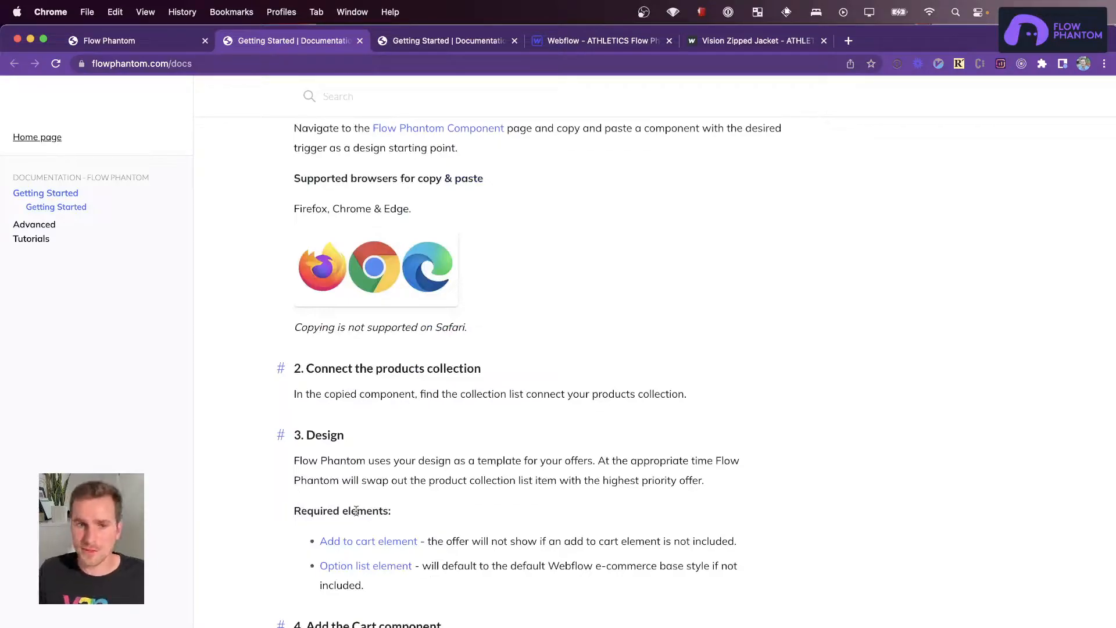
pyautogui.scroll(-3)
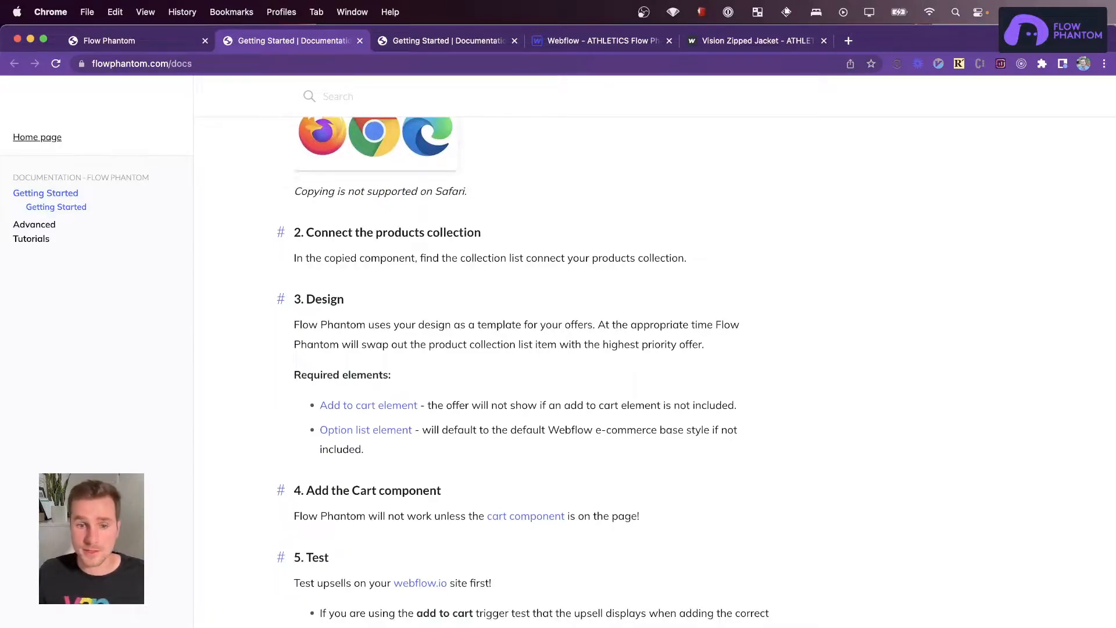
pyautogui.scroll(3)
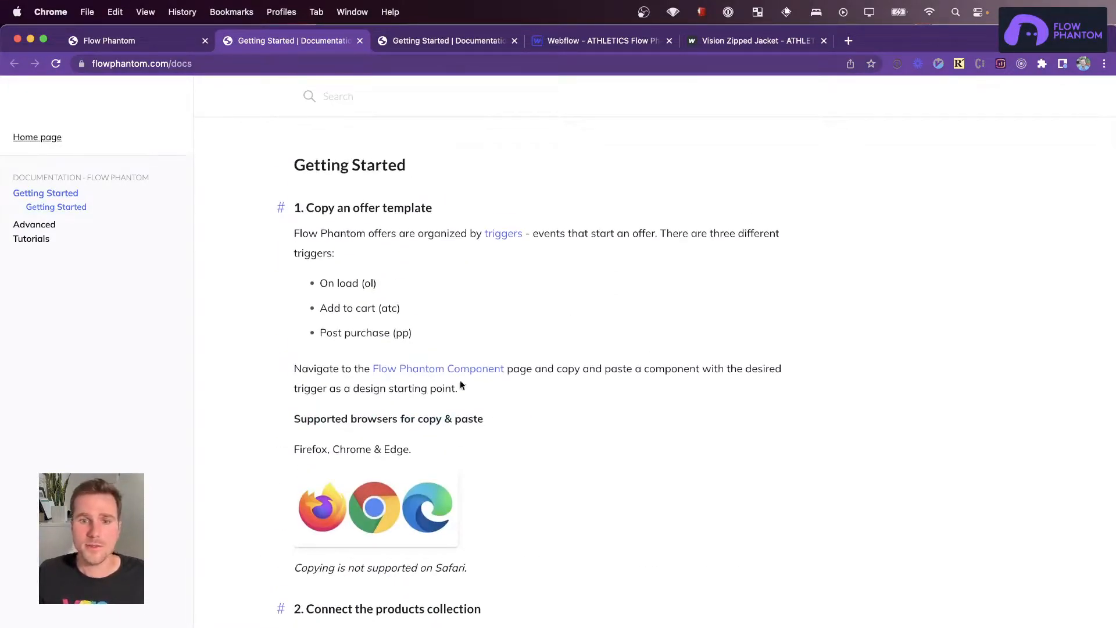
pyautogui.click(438, 368)
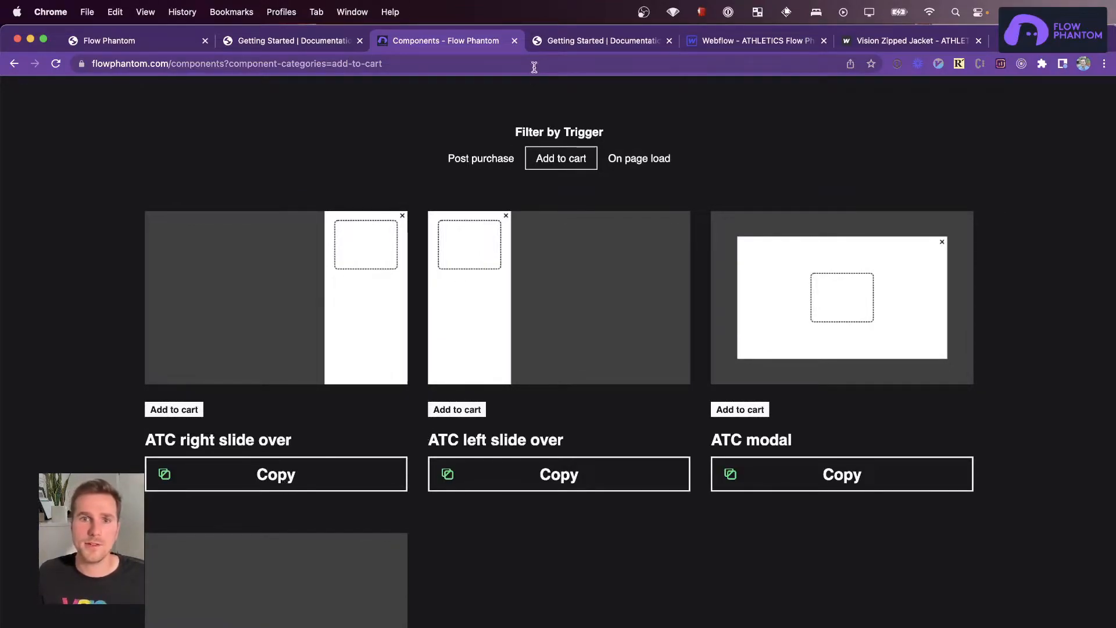
# Paste the ATC right slide-over template into Webflow and bind its collection list to Products
pyautogui.click(754, 41)
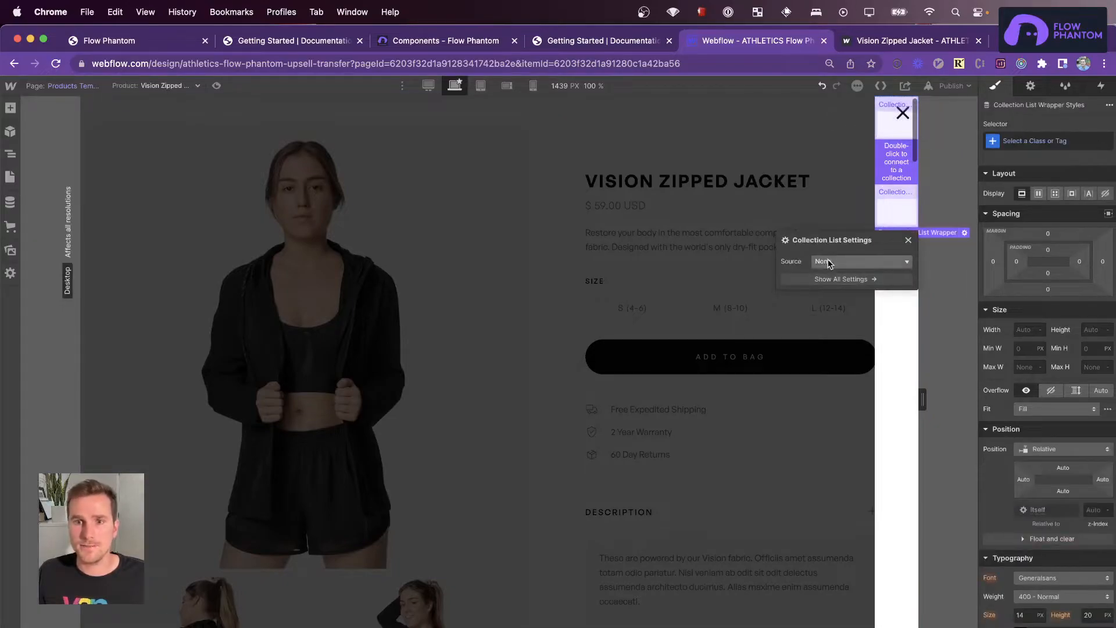
pyautogui.click(861, 261)
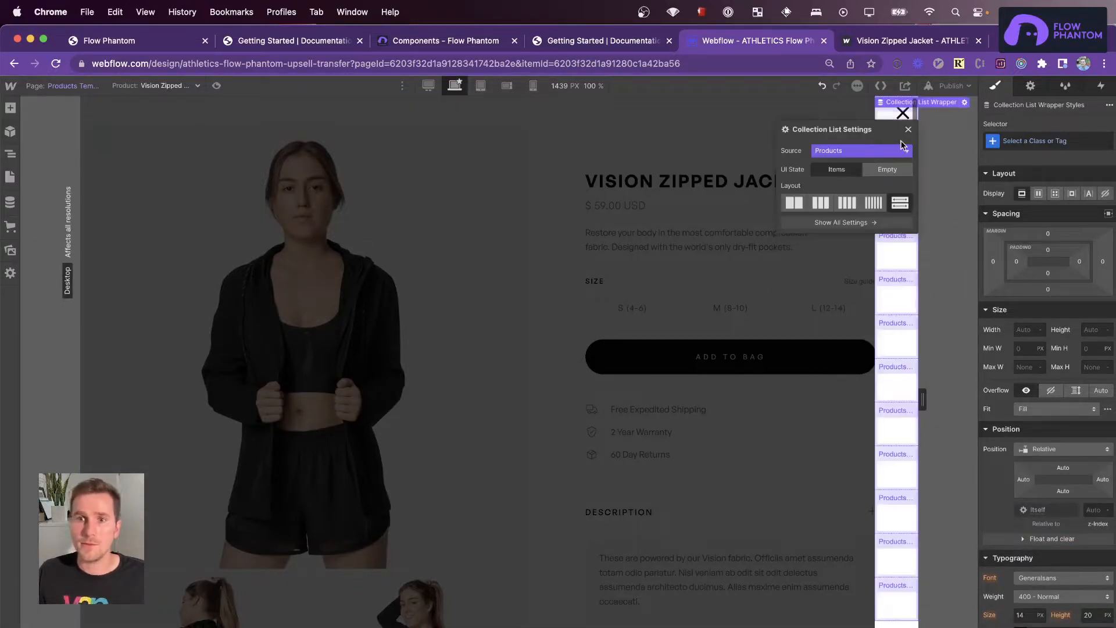
pyautogui.click(908, 129)
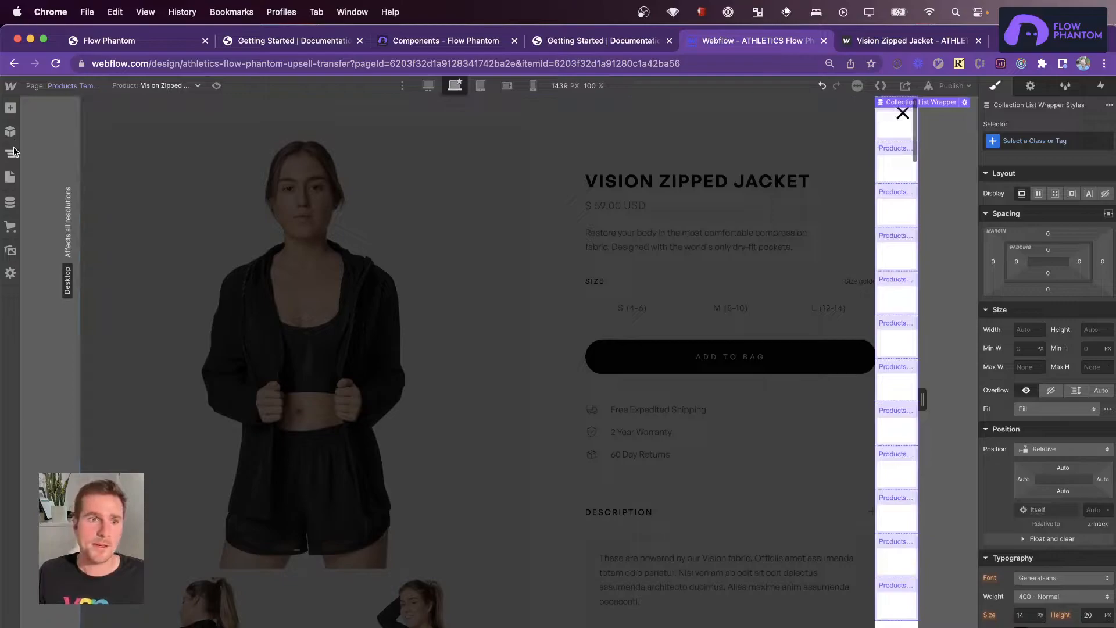
pyautogui.click(11, 153)
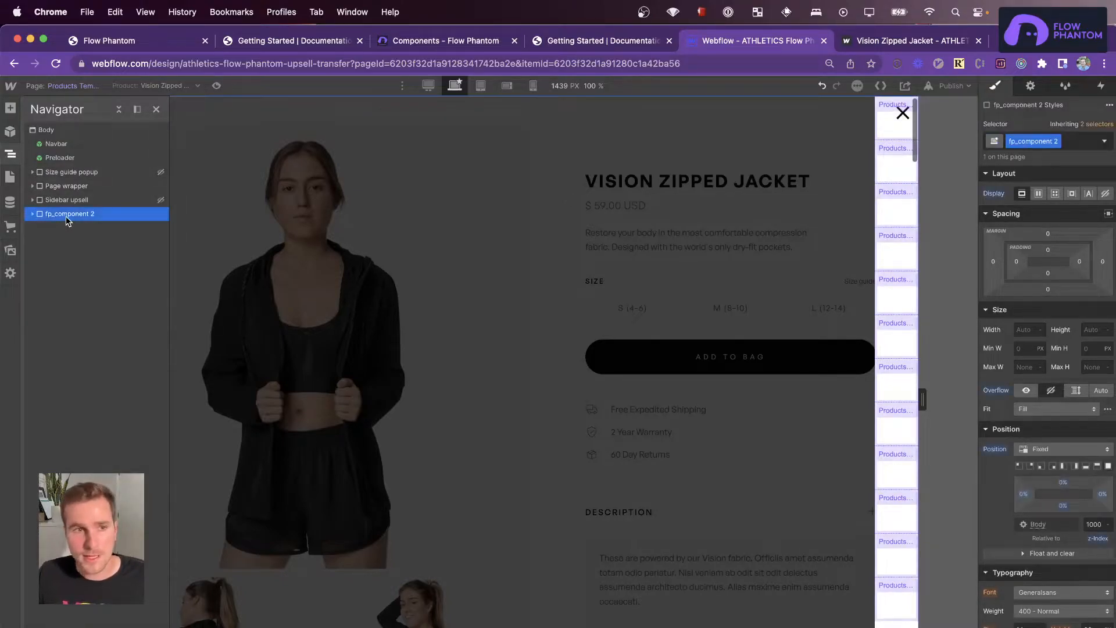
# Confirm the fp_component 2 upsell images pull product images from the Products collection
pyautogui.click(66, 200)
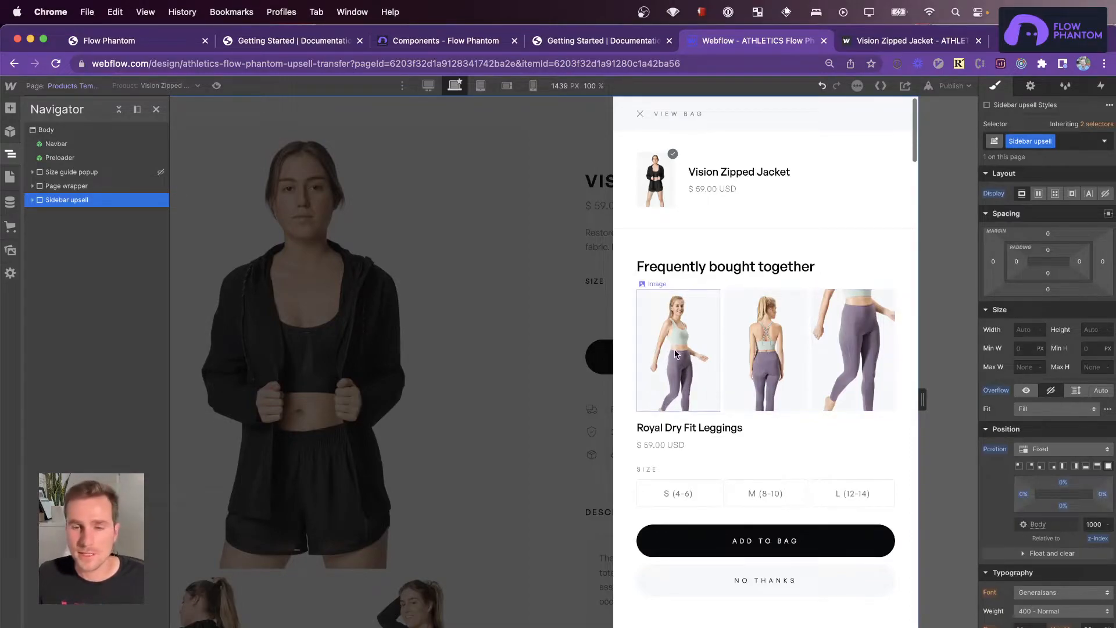
pyautogui.moveTo(691, 396)
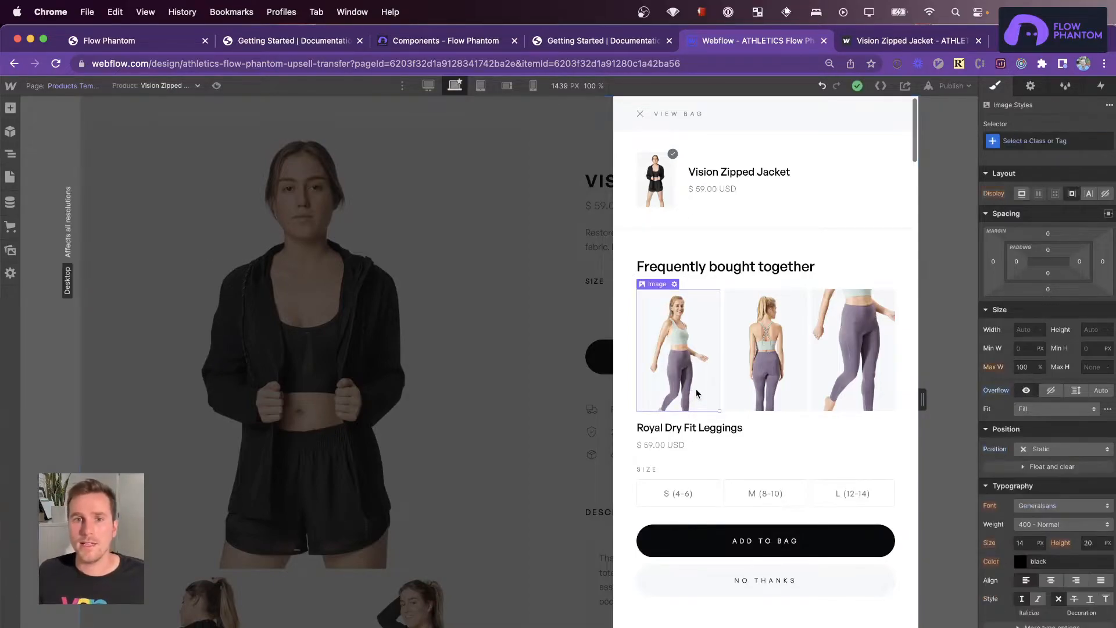
pyautogui.click(673, 284)
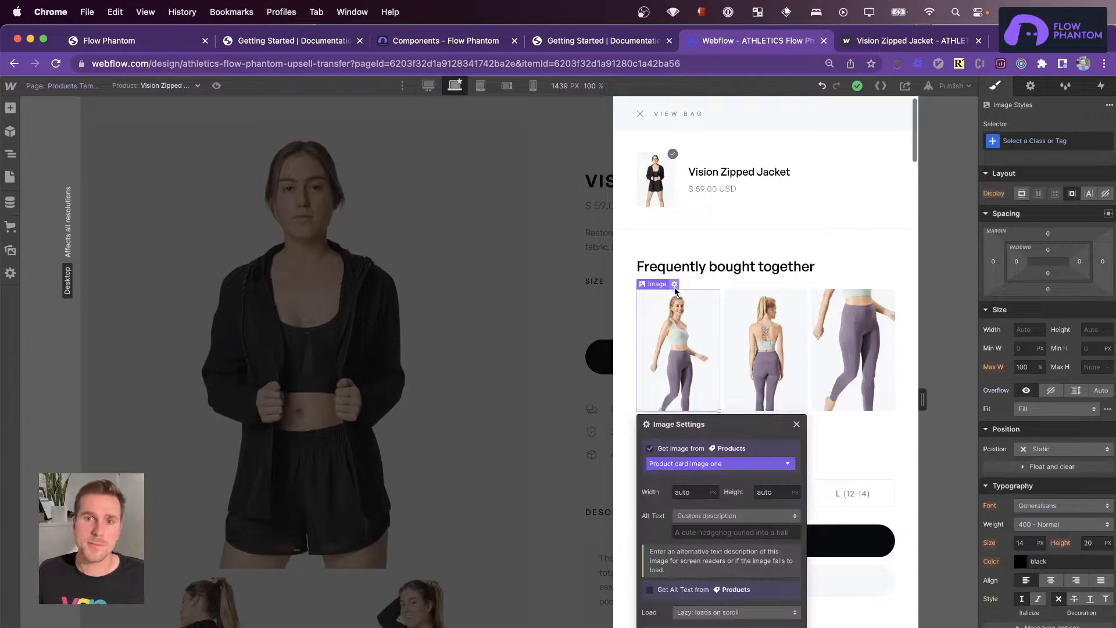
pyautogui.moveTo(799, 427)
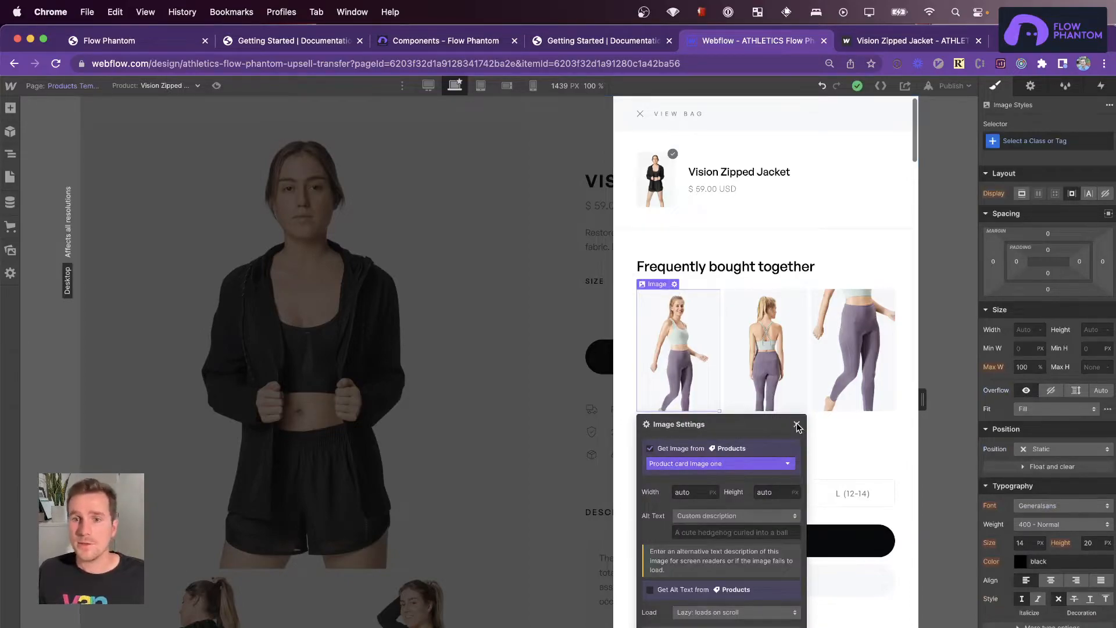
pyautogui.click(797, 425)
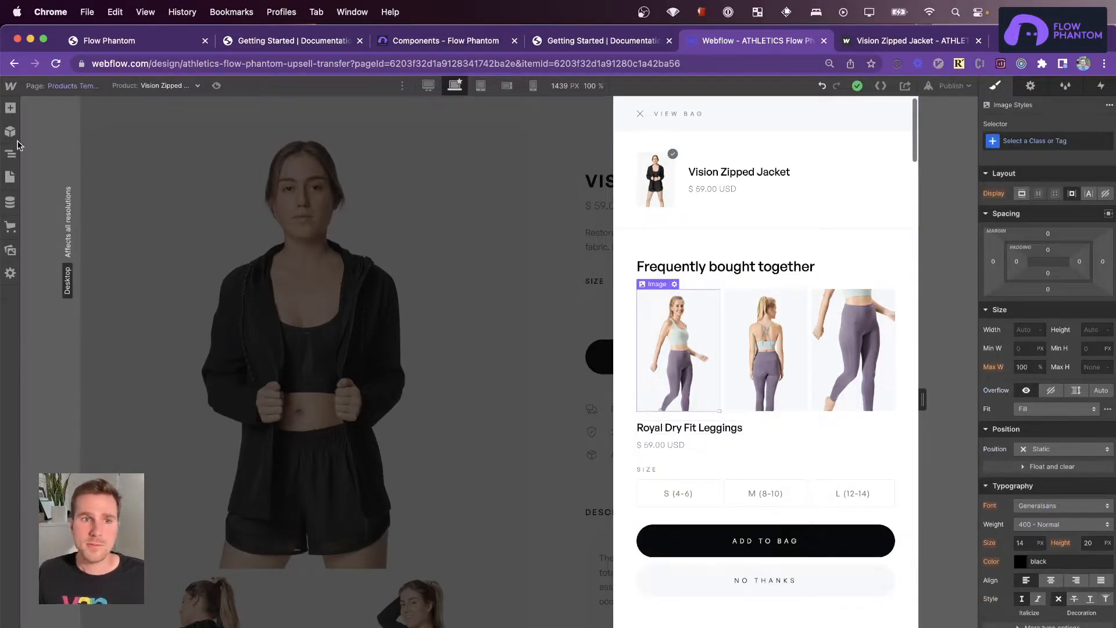
# Collapse the Sidebar upsell branch in the Navigator and select Sidebar upsell
pyautogui.click(10, 153)
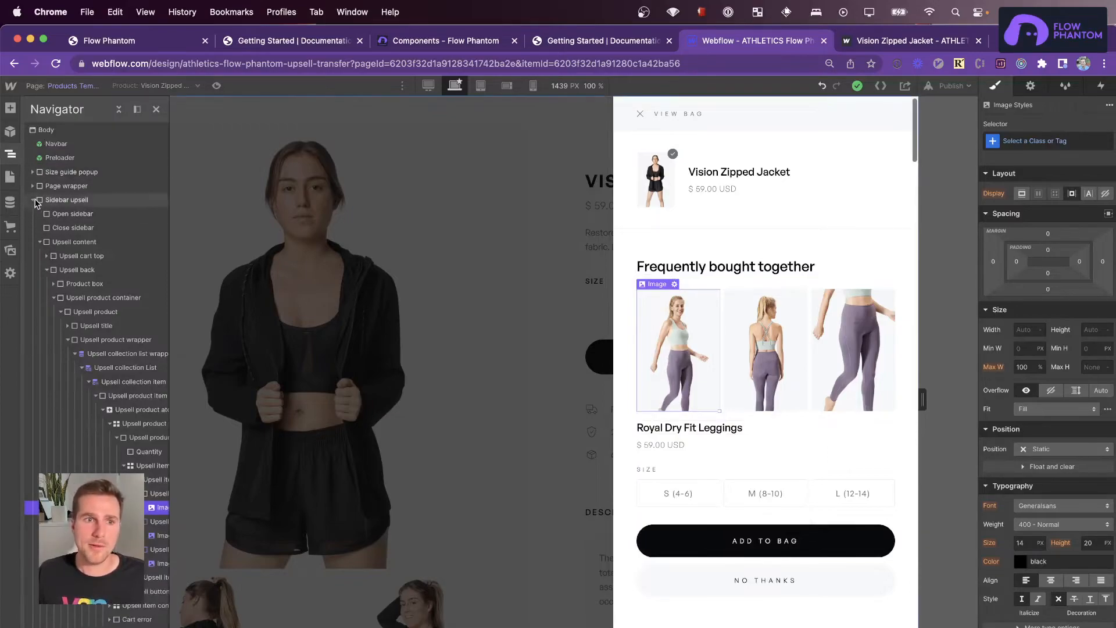
pyautogui.click(32, 200)
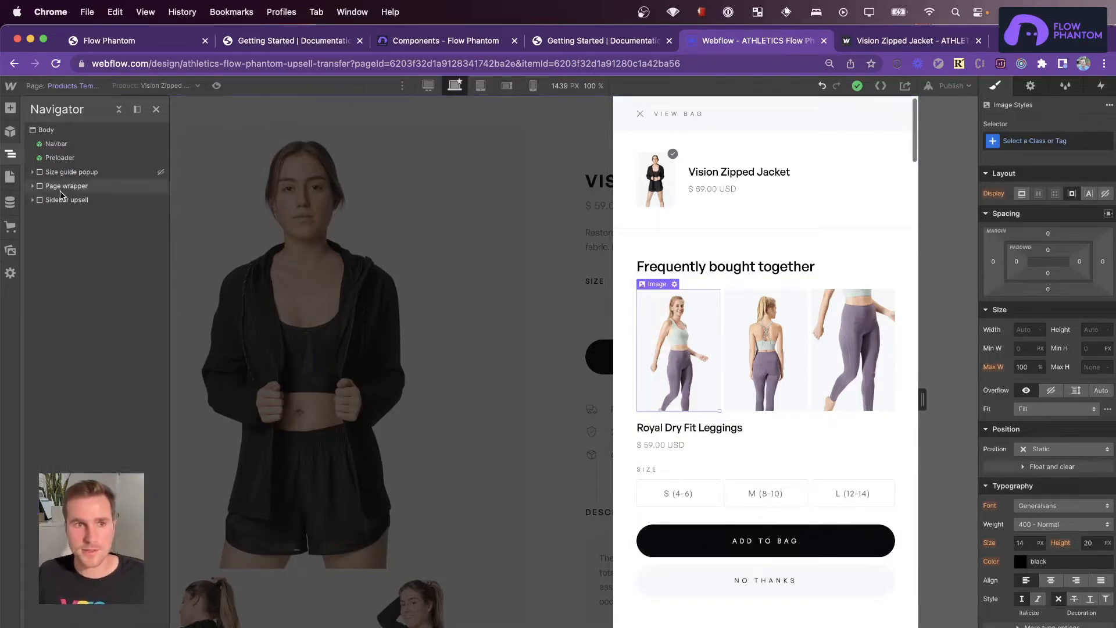
pyautogui.click(66, 200)
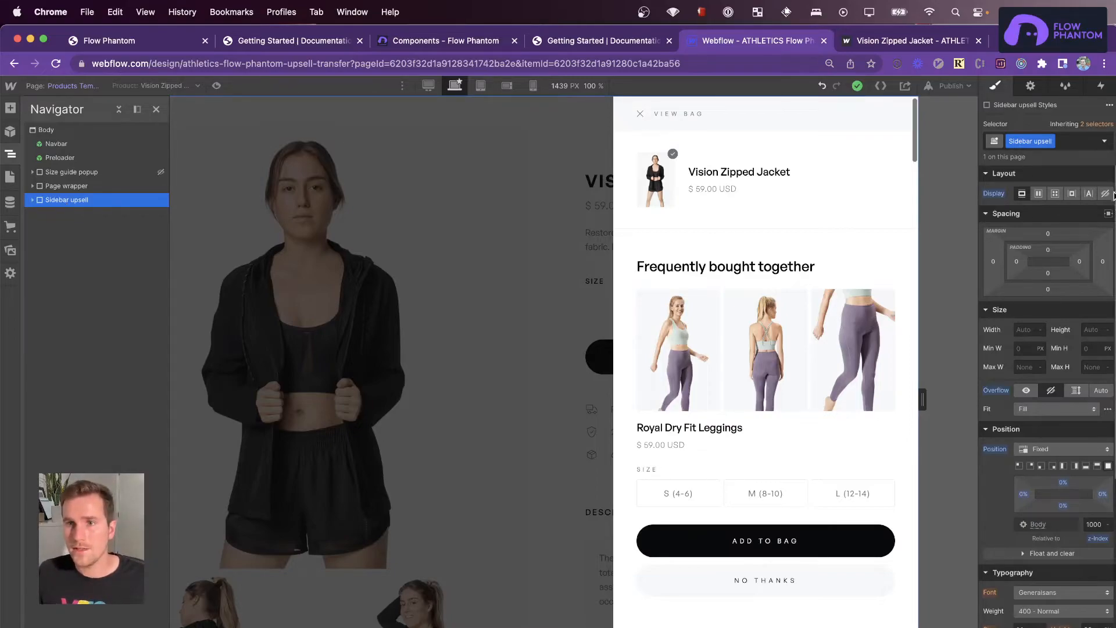
# Hide the Sidebar upsell element and publish the site to the selected domains
pyautogui.click(948, 85)
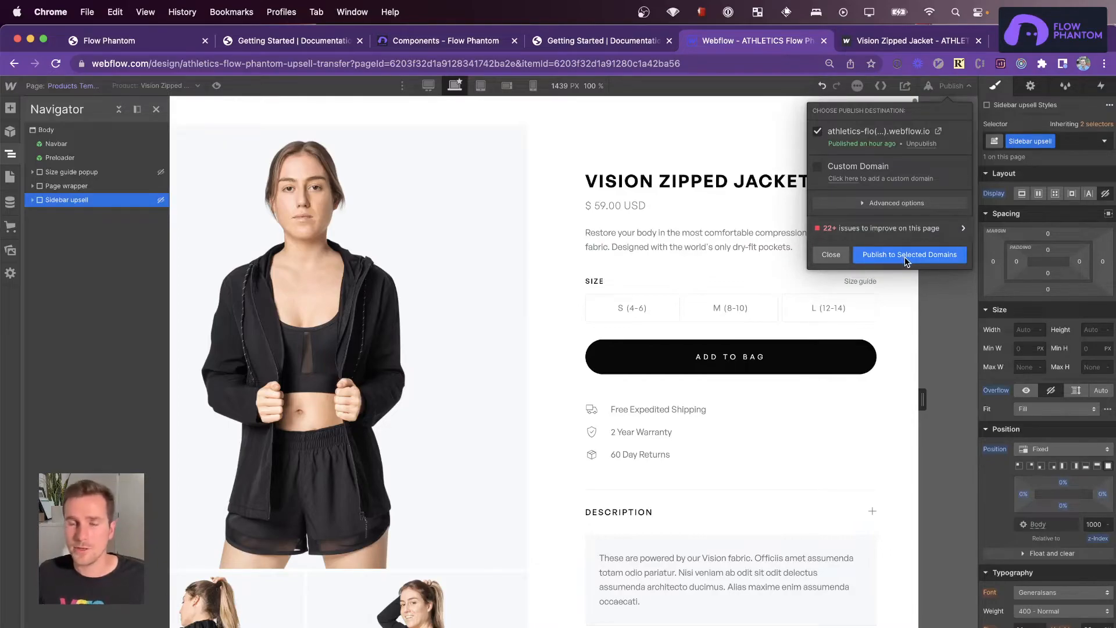
pyautogui.click(911, 41)
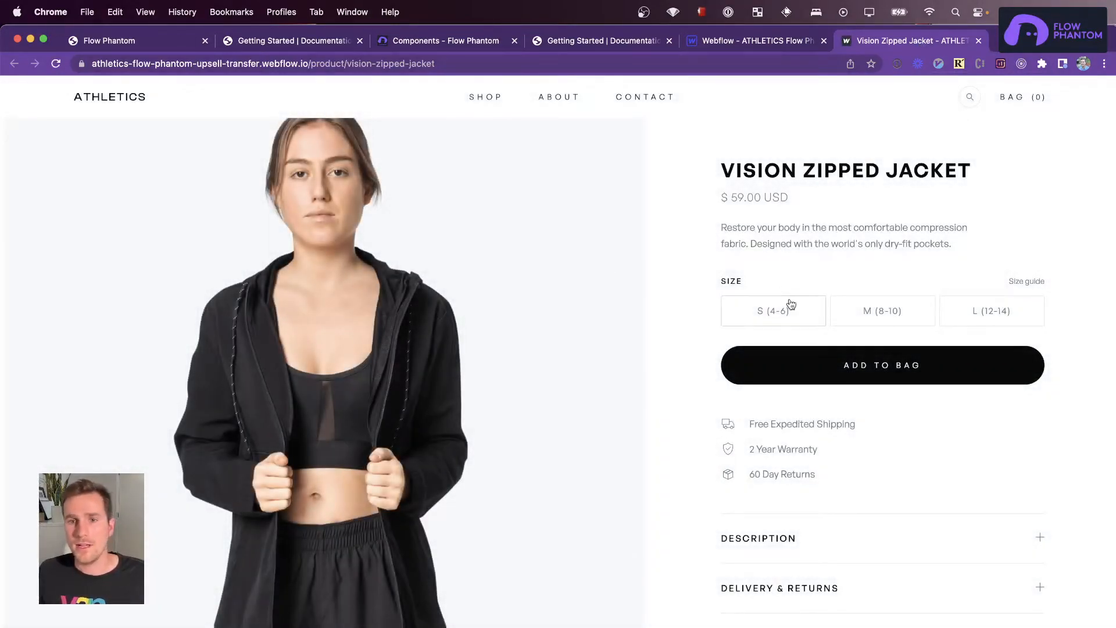
# Add the Vision Zipped Jacket in size S, accept the Karma Dry Fit Top, then remove both
pyautogui.click(882, 365)
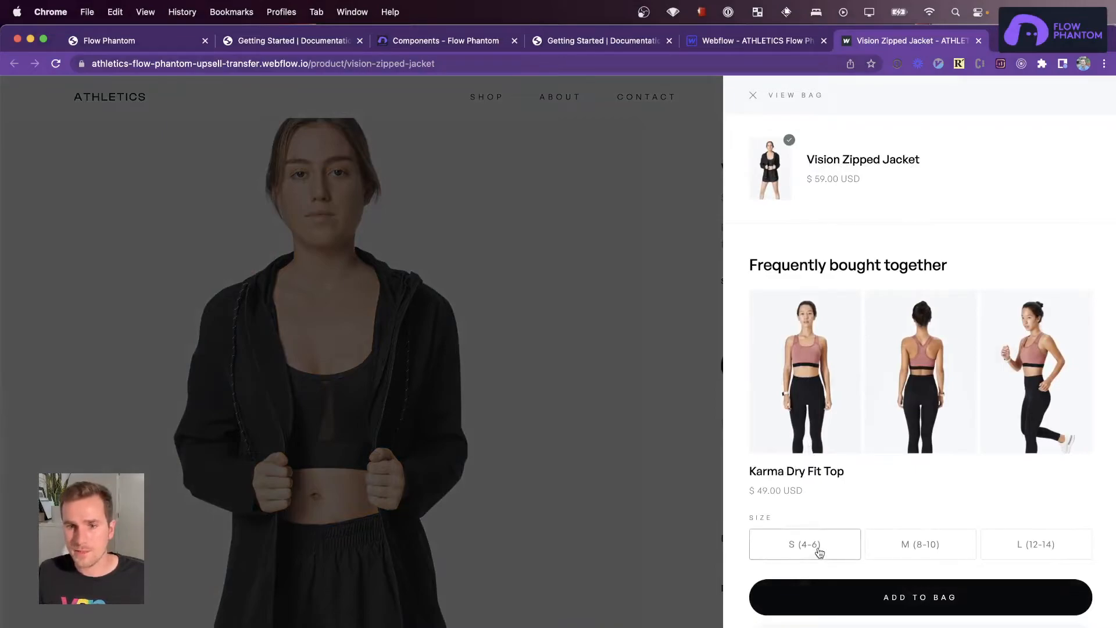
pyautogui.click(920, 597)
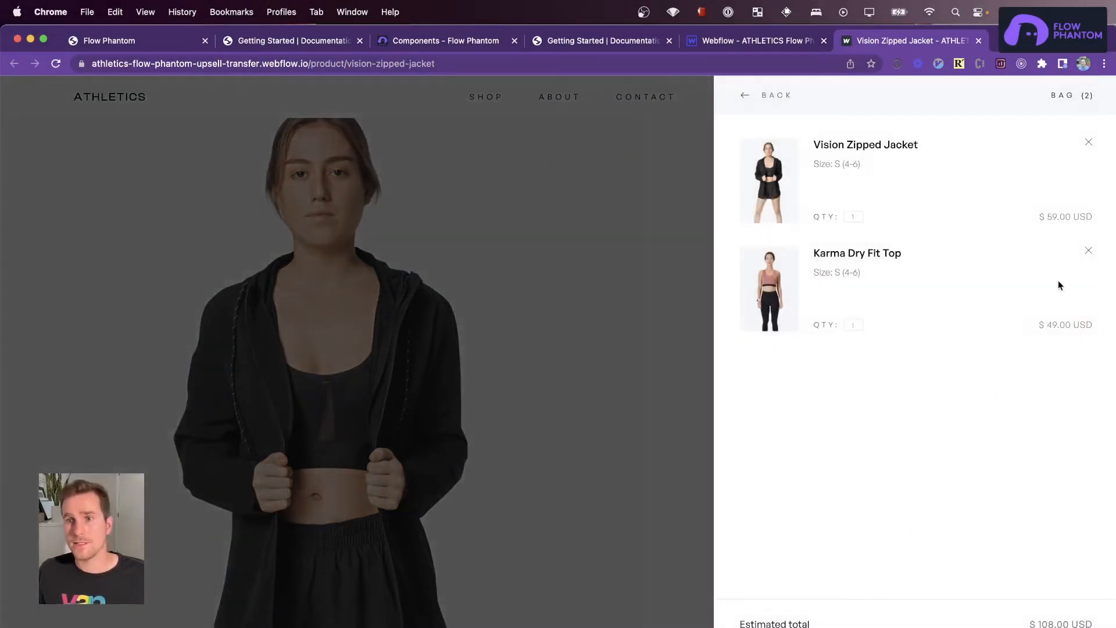
pyautogui.click(1089, 250)
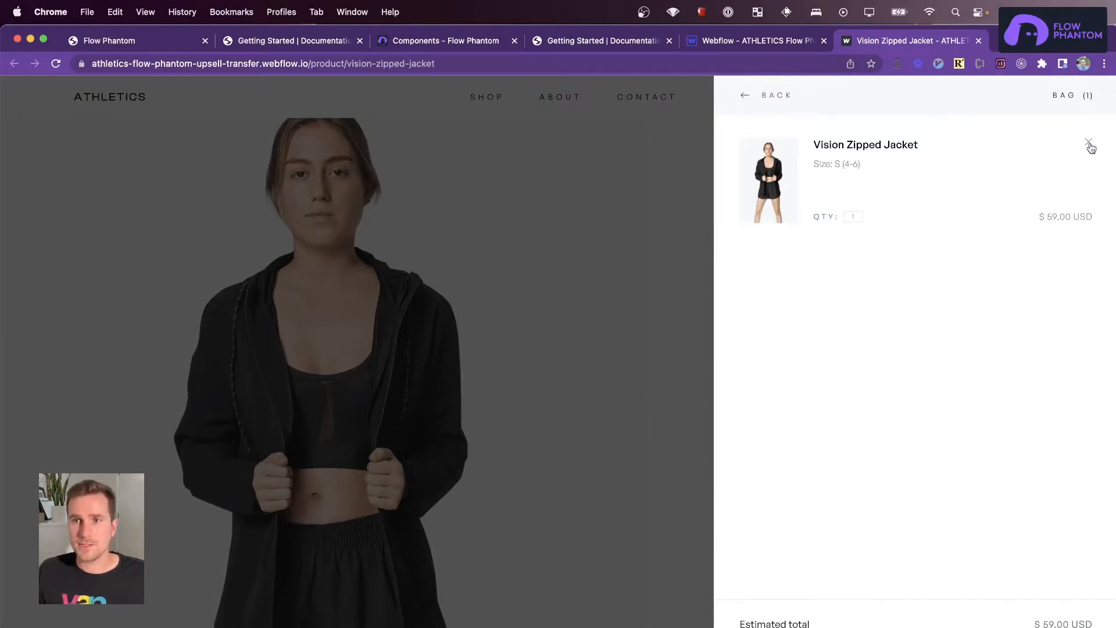
pyautogui.click(111, 40)
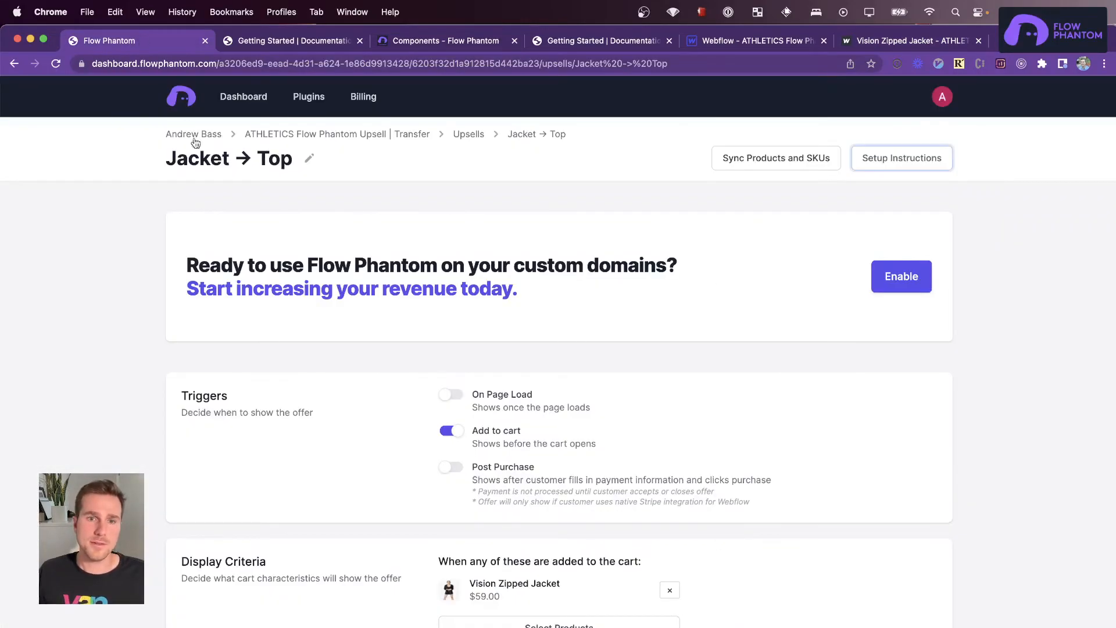
# Swap the Jacket → Top upsell's offer to Miami Comfort Joggers and save
pyautogui.scroll(-3)
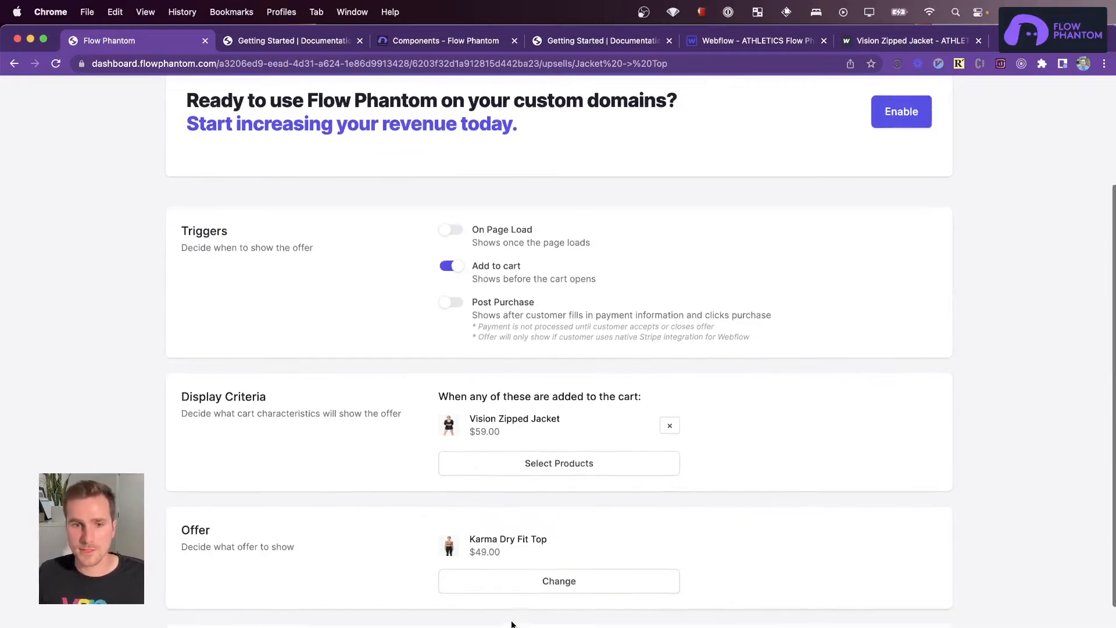
pyautogui.scroll(-3)
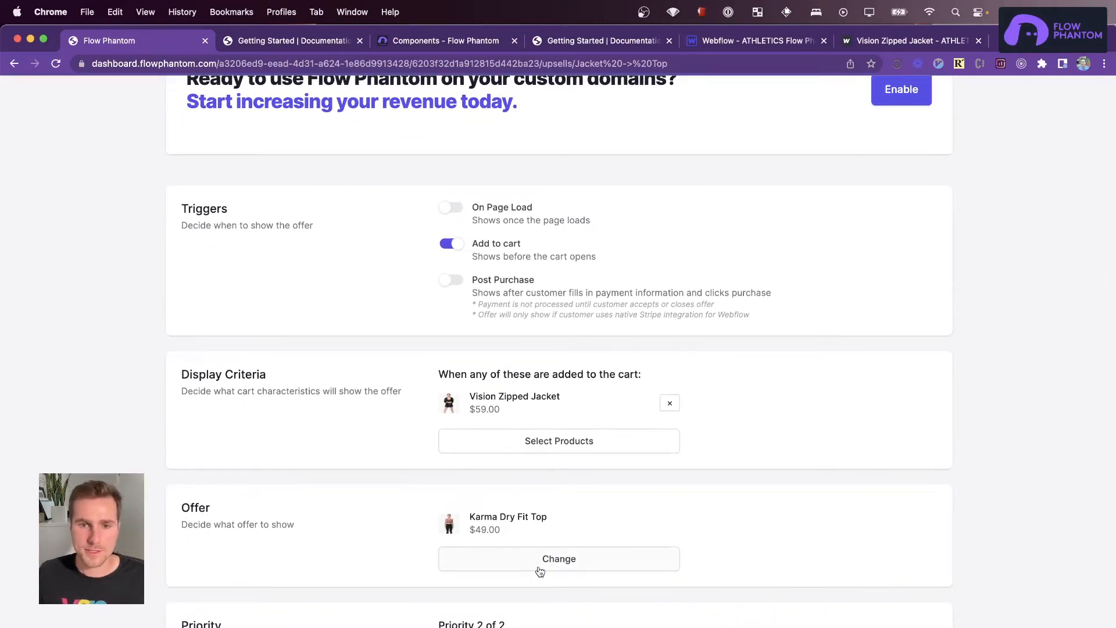
pyautogui.click(559, 558)
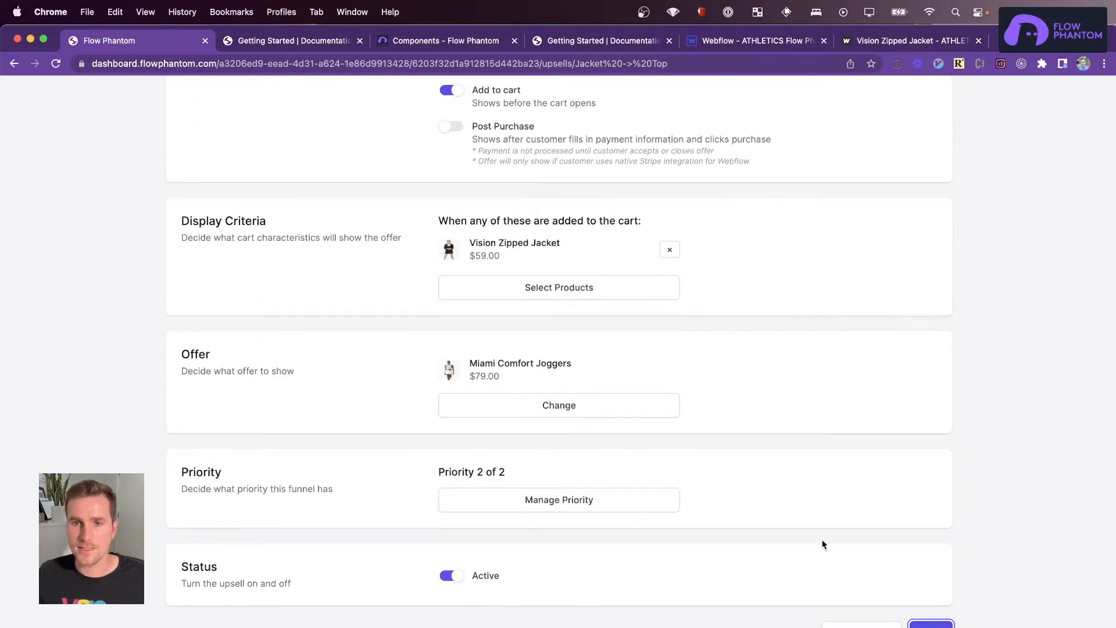
pyautogui.click(911, 41)
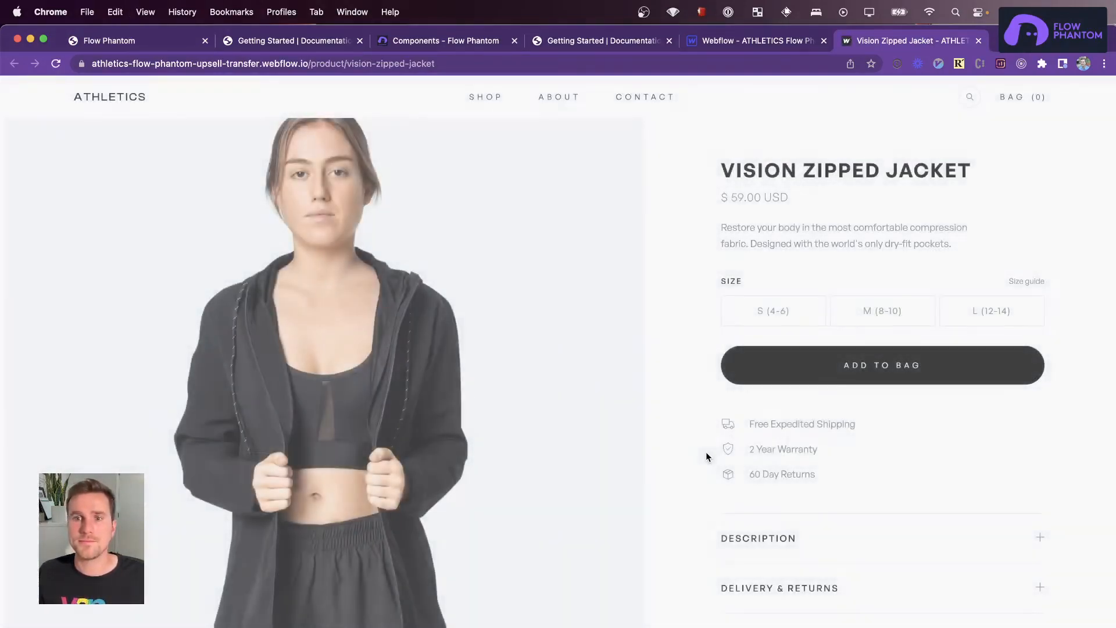
# Add the size S jacket and the upsold Miami Comfort Joggers, bringing the bag to $138
pyautogui.click(774, 310)
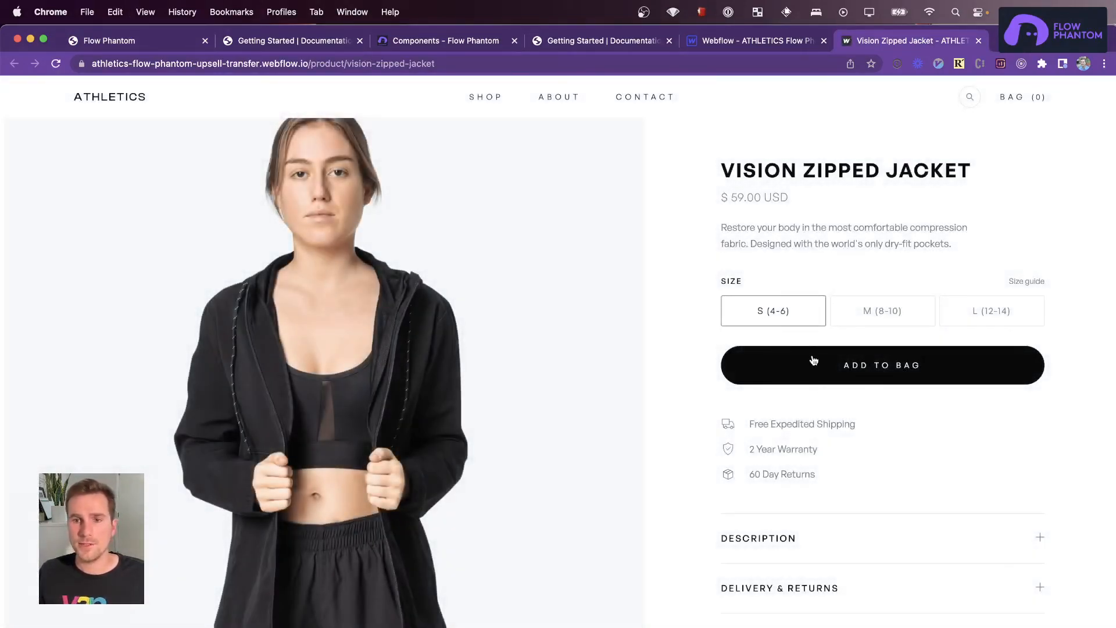
pyautogui.click(882, 365)
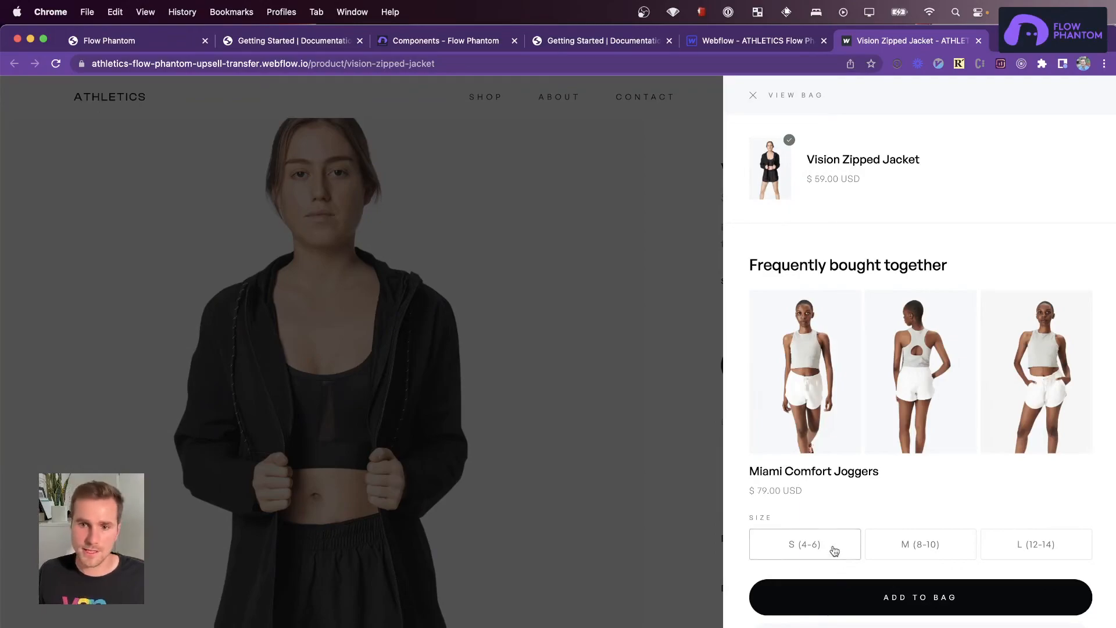
pyautogui.click(919, 597)
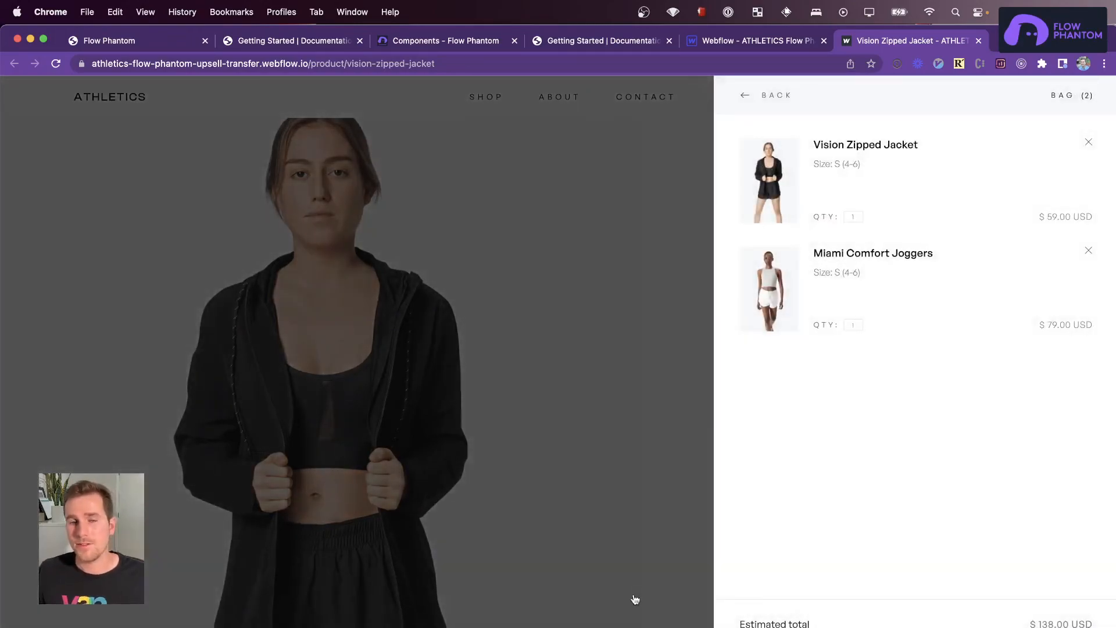